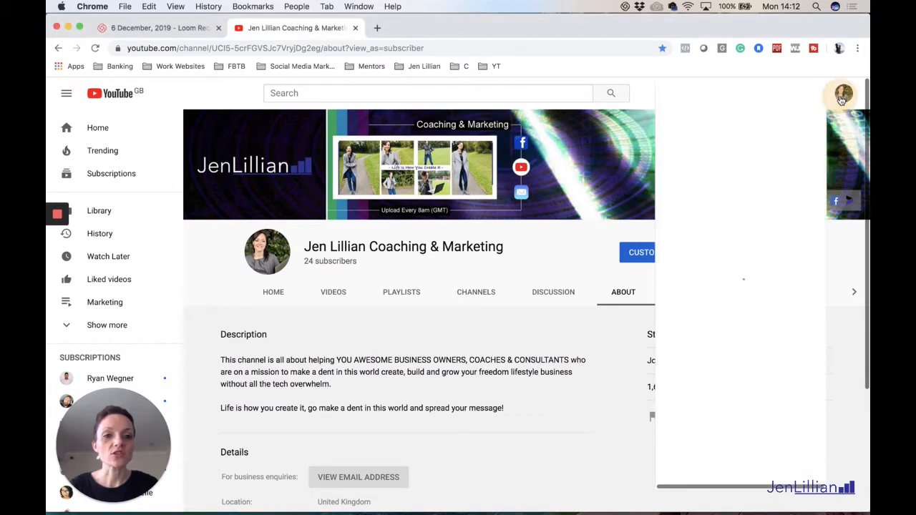
From account Settings, follow 'Edit on Google' under Your channel to the Google About me profile
click(842, 94)
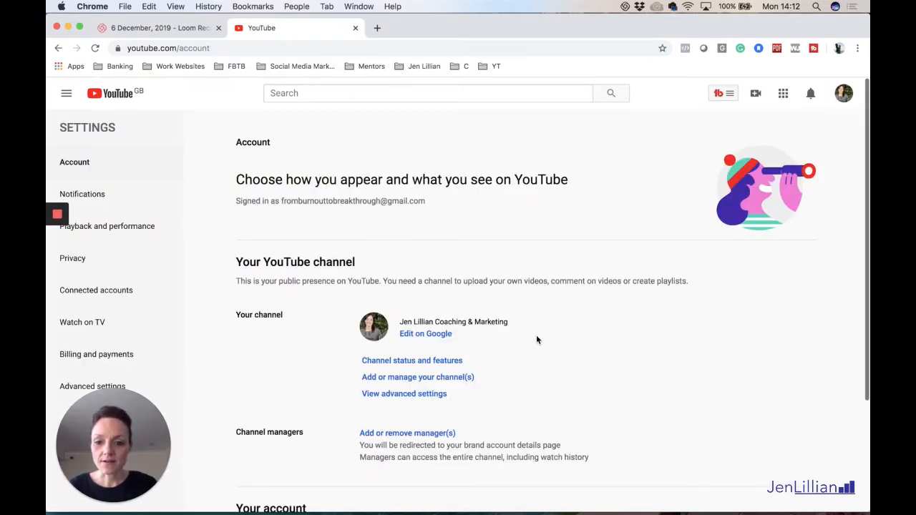
mouse_move(425, 334)
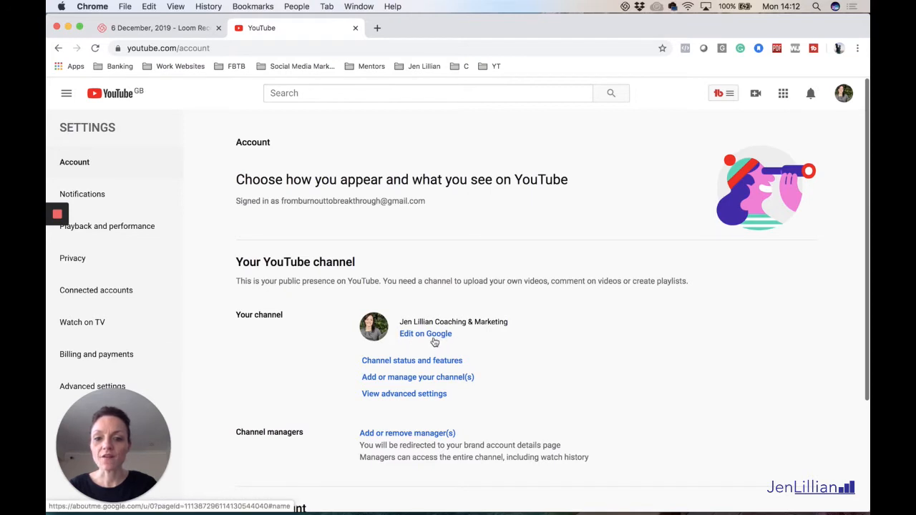
click(426, 333)
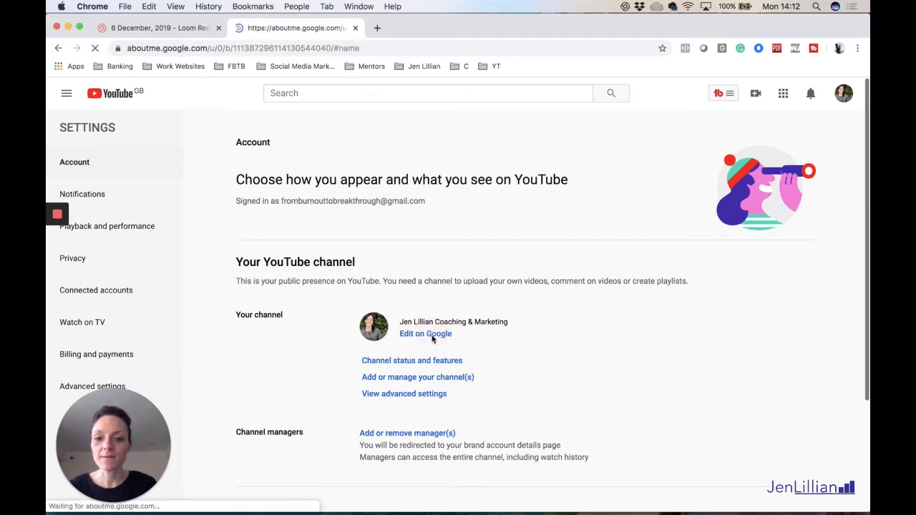
click(425, 334)
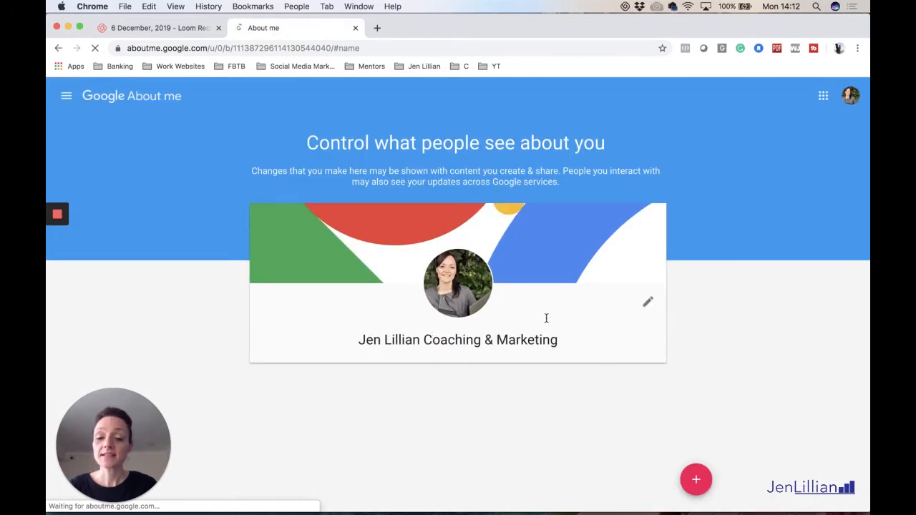
click(648, 301)
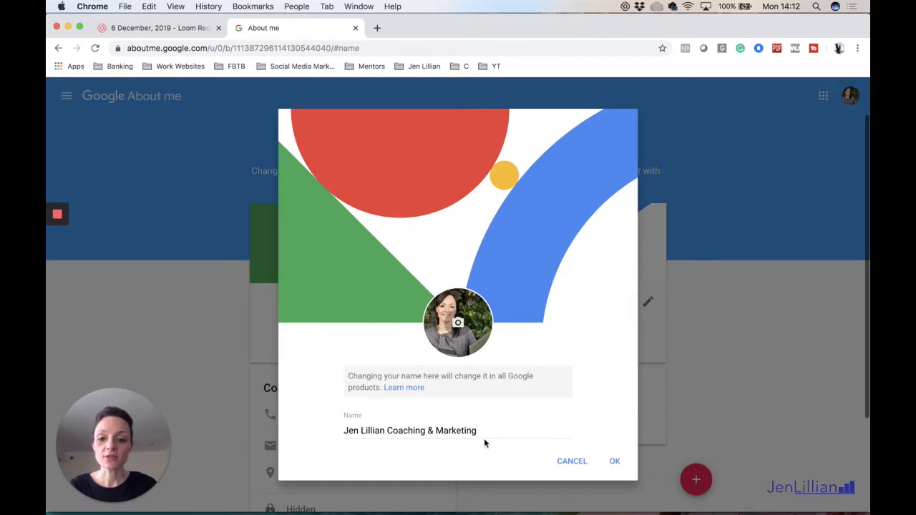
mouse_move(511, 425)
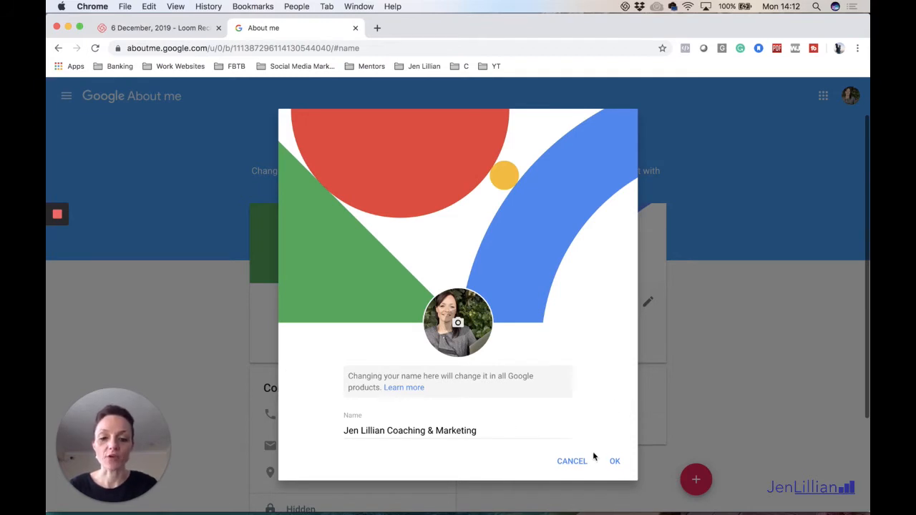
mouse_move(583, 461)
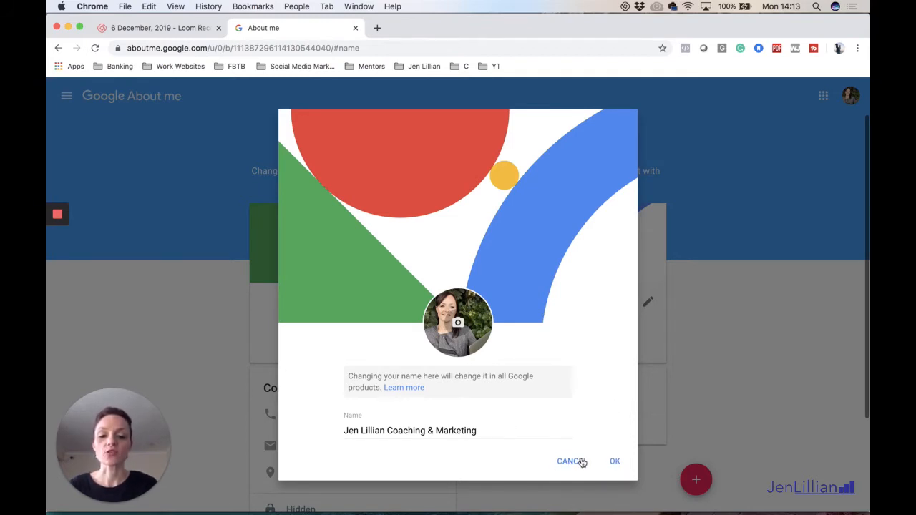
click(569, 462)
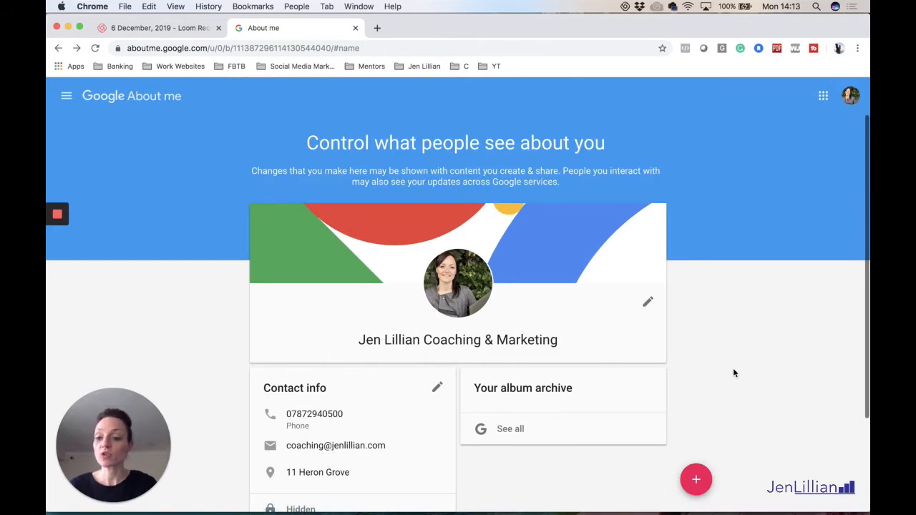